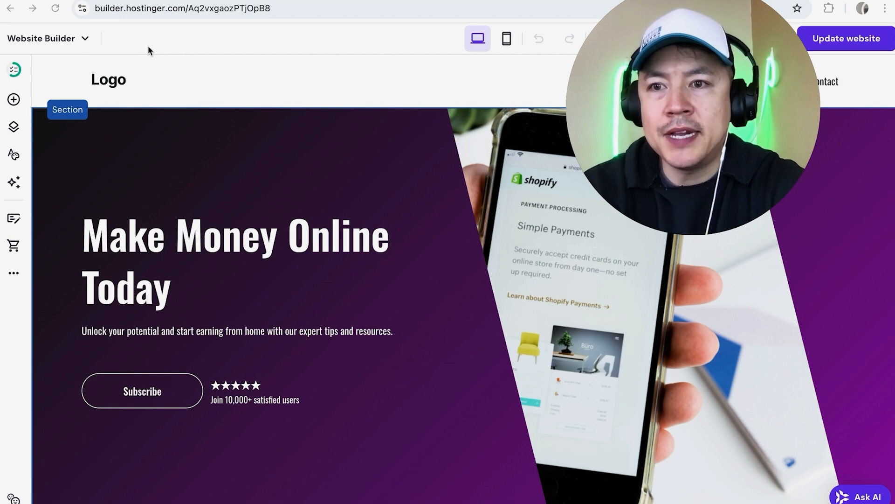
pyautogui.moveTo(296, 207)
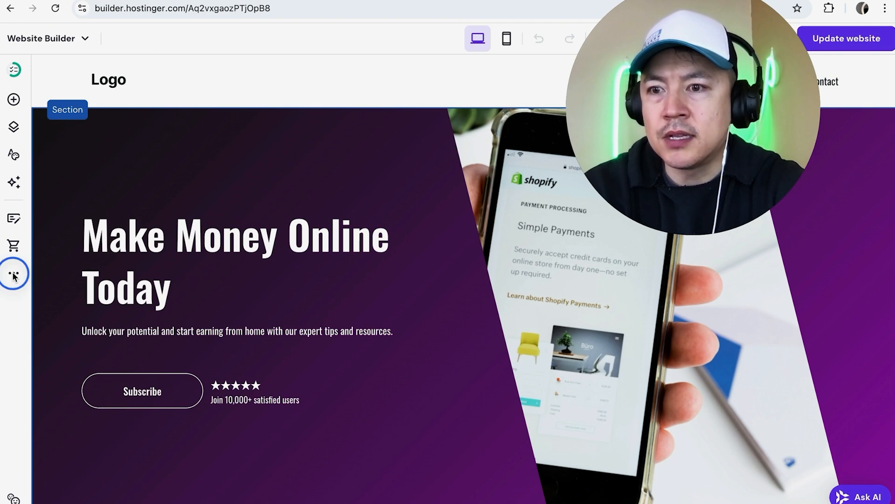
# - Reach the Integrations panel via the sidebar's More options menu
pyautogui.click(14, 274)
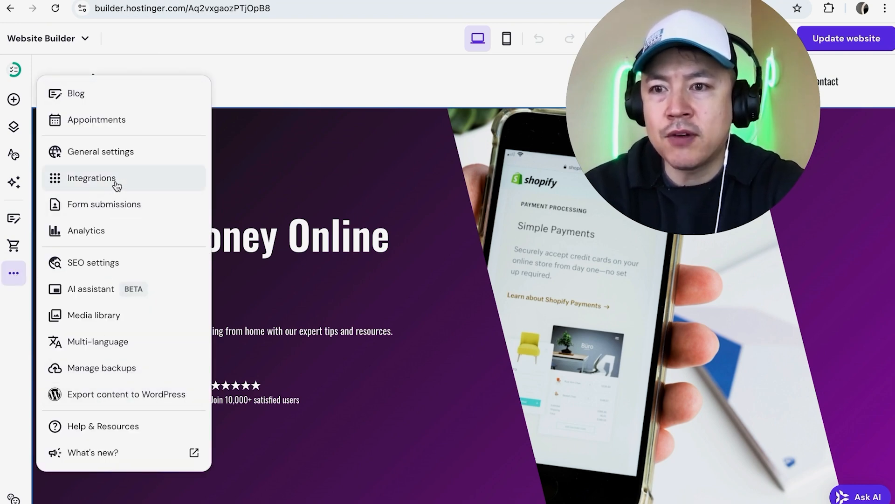
pyautogui.click(90, 178)
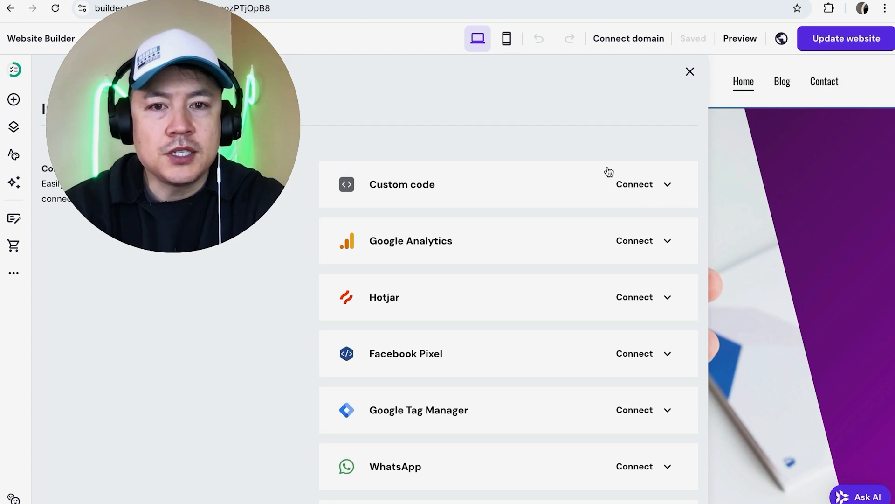
# - Scroll to the Facebook Pixel ID option, close Integrations, and republish via Update website
pyautogui.scroll(-3)
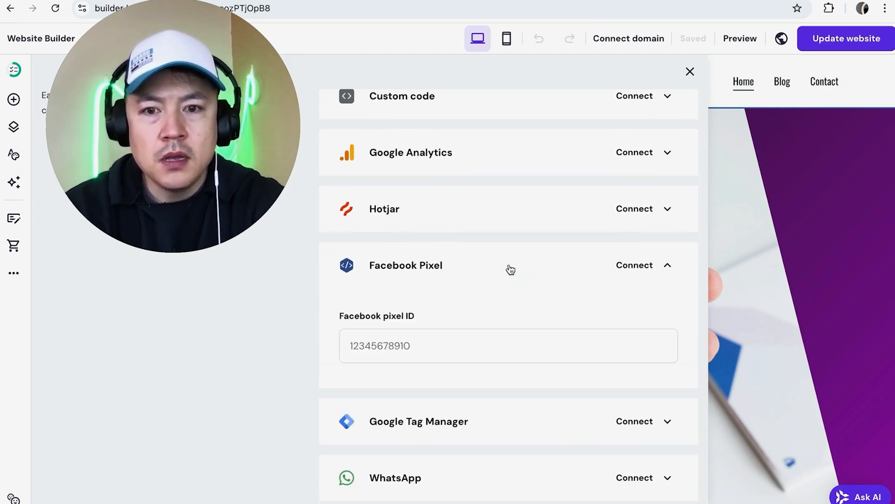
pyautogui.scroll(-3)
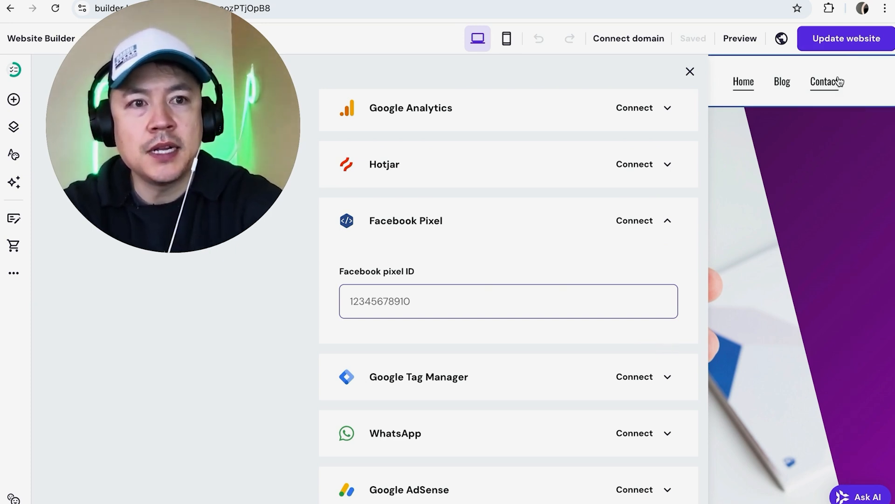
pyautogui.click(690, 72)
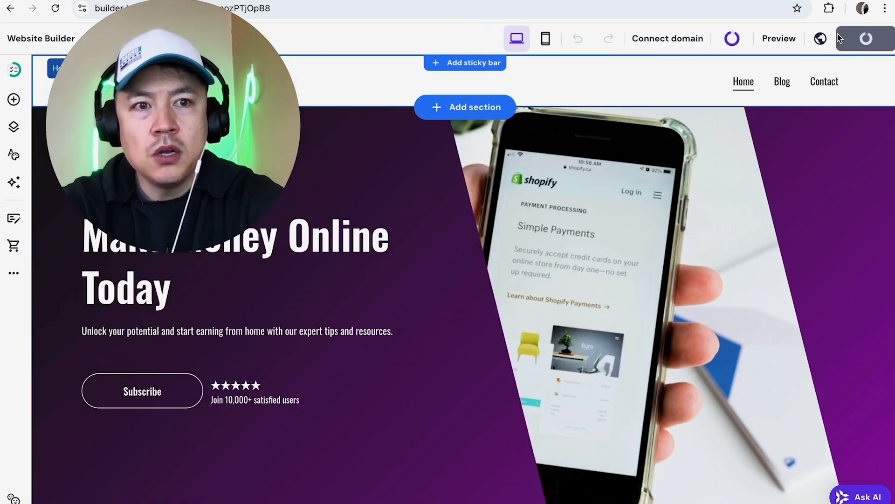
pyautogui.click(856, 38)
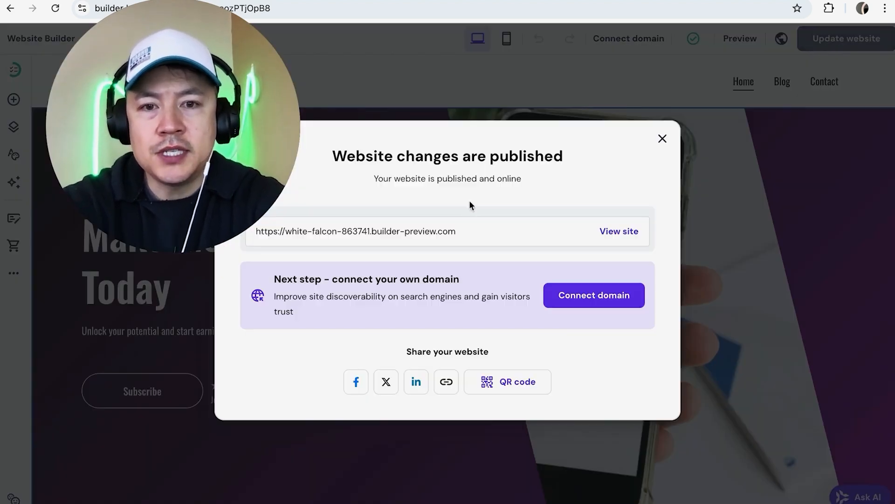